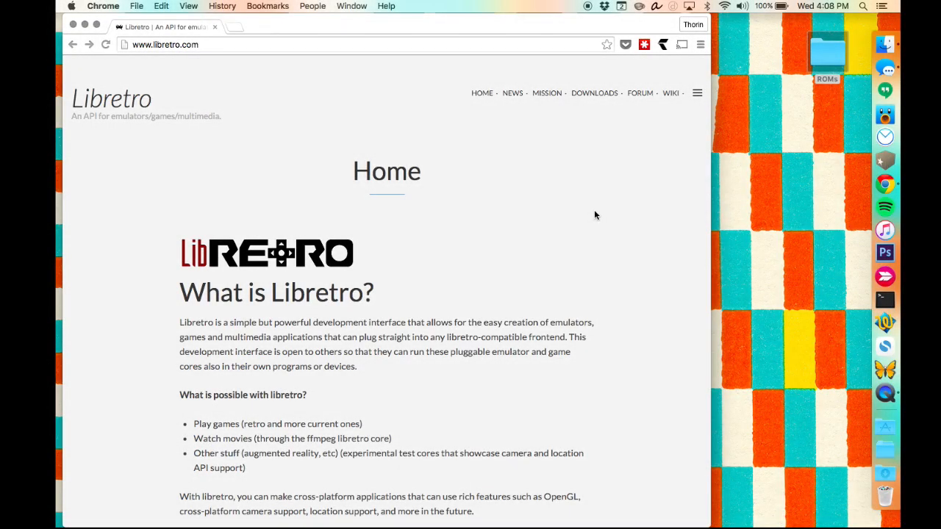
{"action": "mouse_move", "coordinate": [568, 82]}
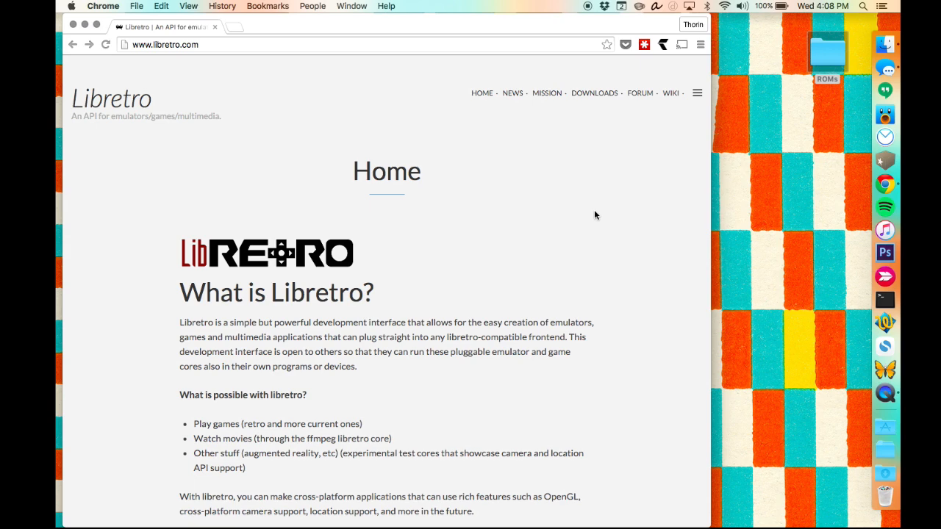
{"action": "mouse_move", "coordinate": [544, 66]}
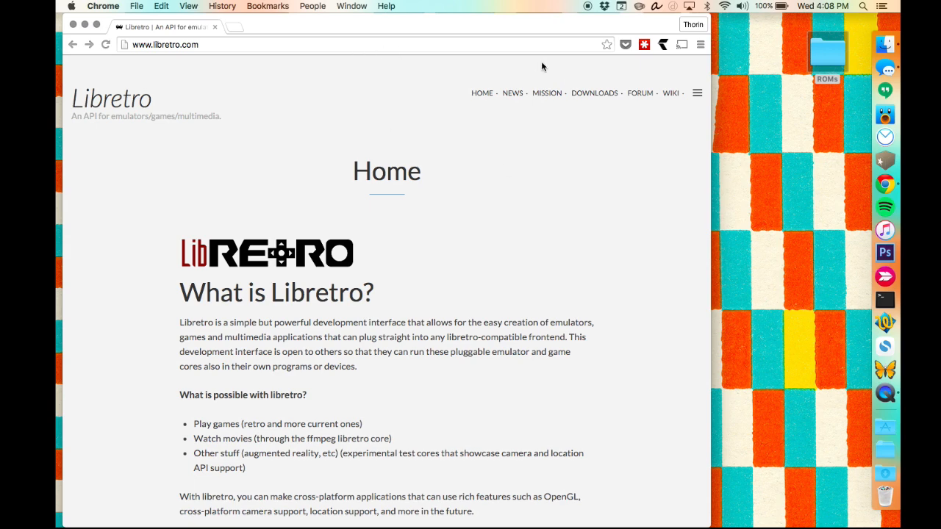
- Download RetroArch-OSX10.7-x86_64-v1.2.2.zip from the buildbot's stable 1.2.2 osx-x86_64 folder
{"action": "left_click", "coordinate": [594, 92]}
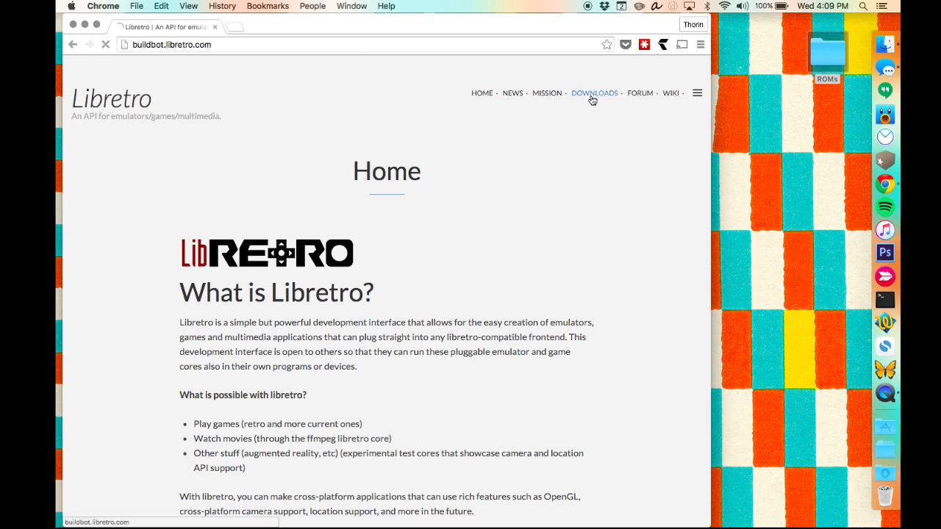
{"action": "left_click", "coordinate": [594, 92]}
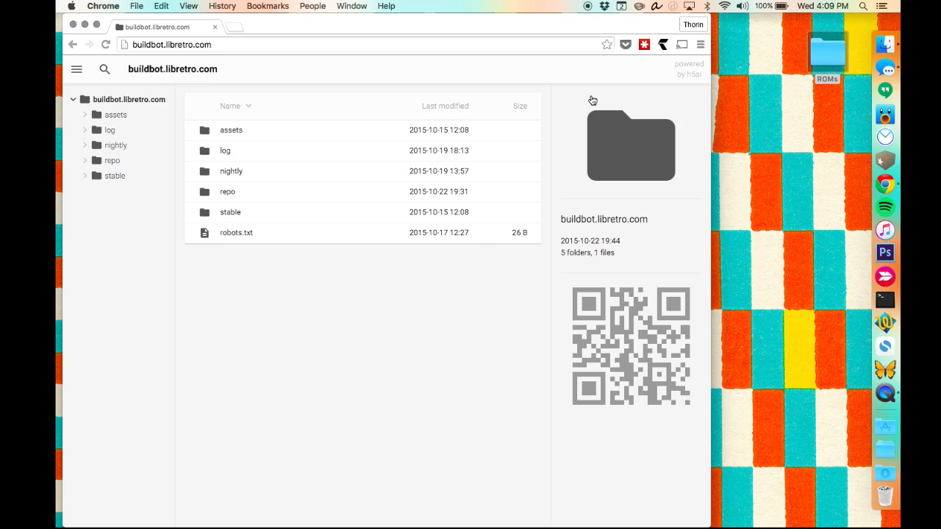
{"action": "mouse_move", "coordinate": [140, 145]}
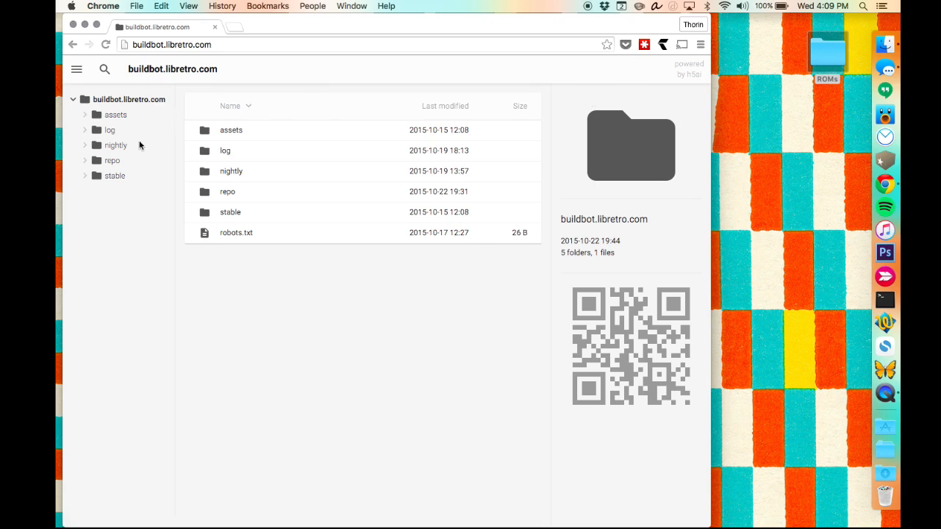
{"action": "left_click", "coordinate": [229, 212]}
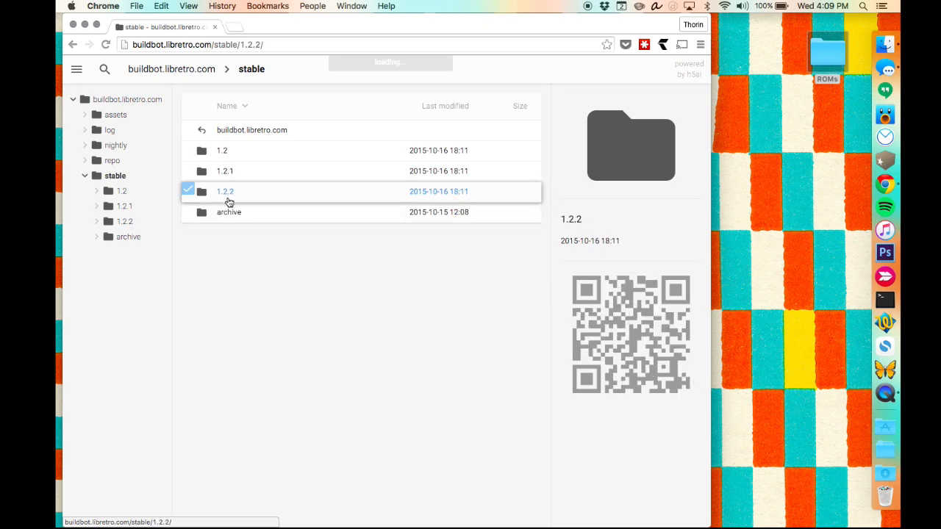
{"action": "left_click", "coordinate": [225, 191]}
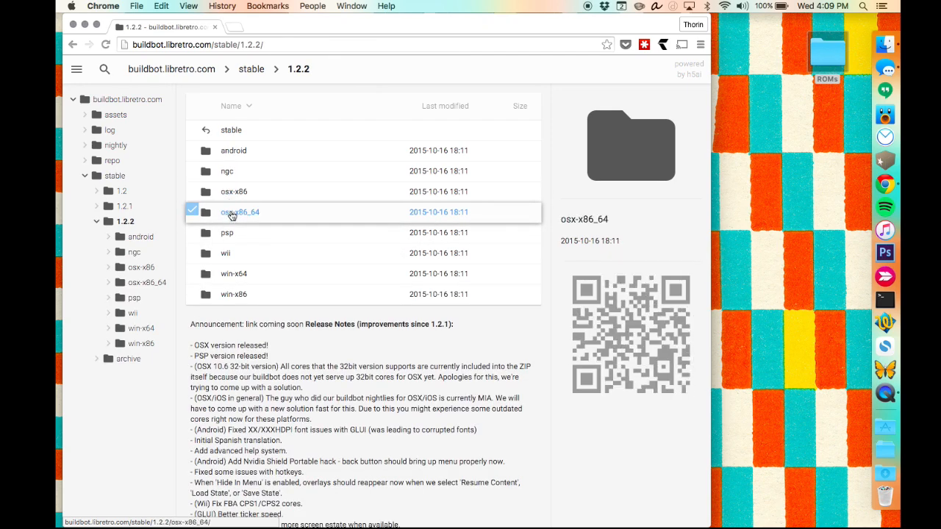
{"action": "mouse_move", "coordinate": [233, 215]}
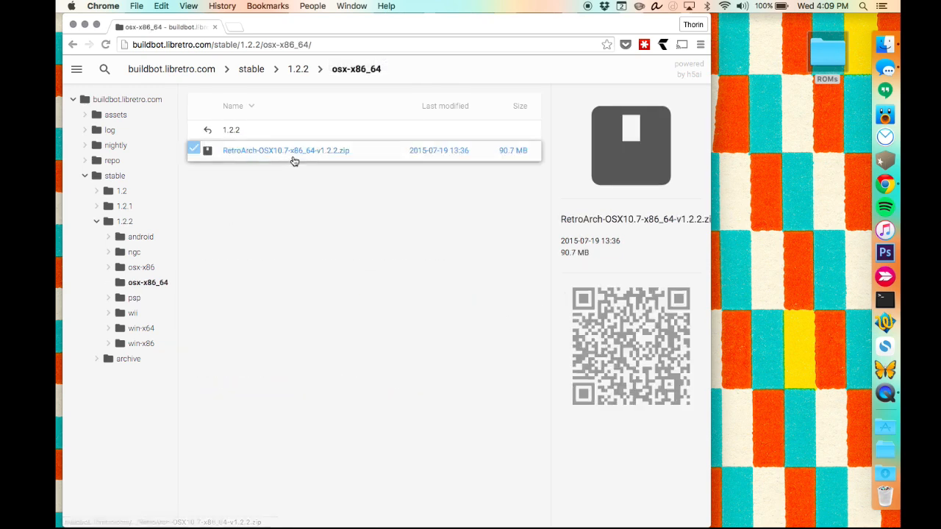
{"action": "left_click", "coordinate": [285, 150]}
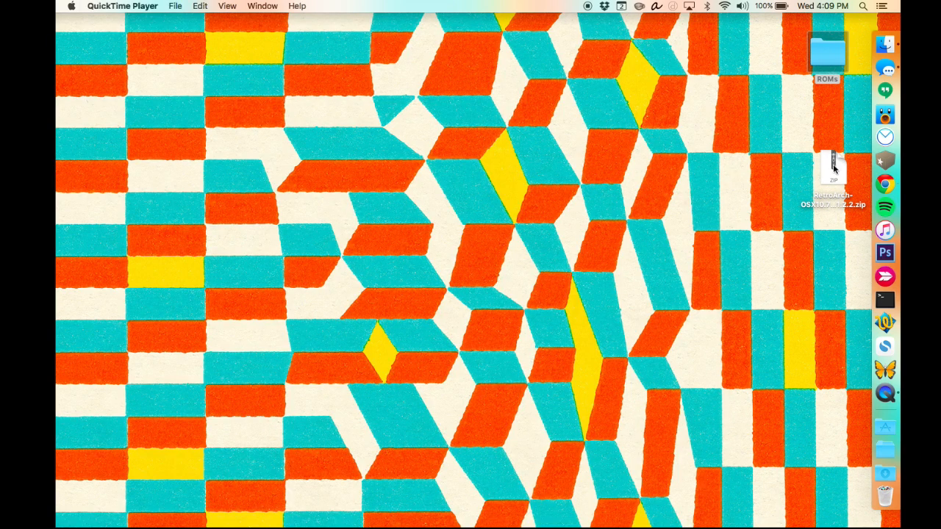
- Extract the downloaded RetroArch zip on the desktop and launch the app
{"action": "double_click", "coordinate": [832, 168]}
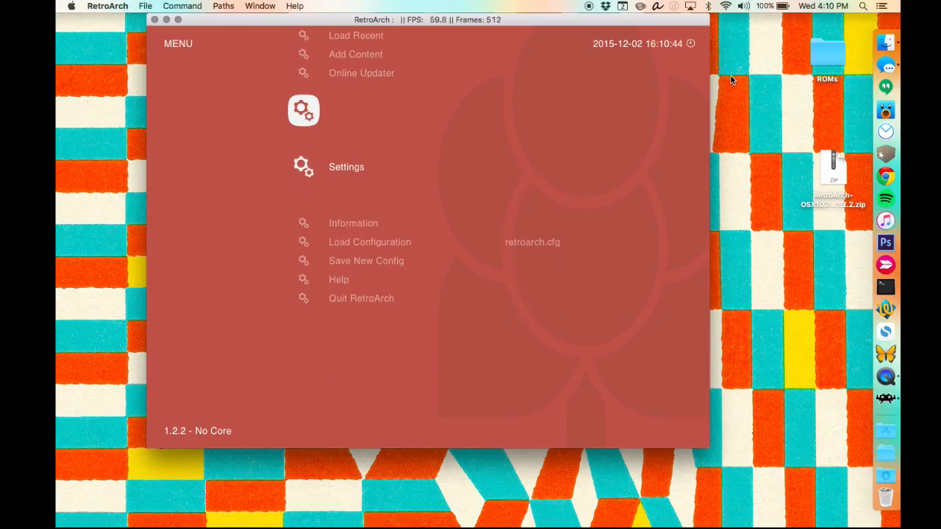
- Run User 1 Bind All in the input settings and answer each joypad button prompt
{"action": "left_click", "coordinate": [347, 166]}
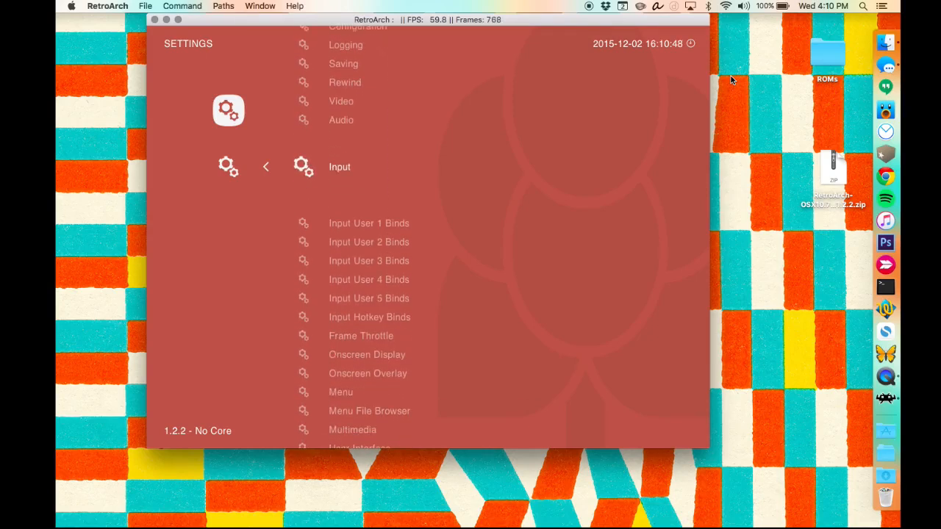
{"action": "left_click", "coordinate": [340, 168]}
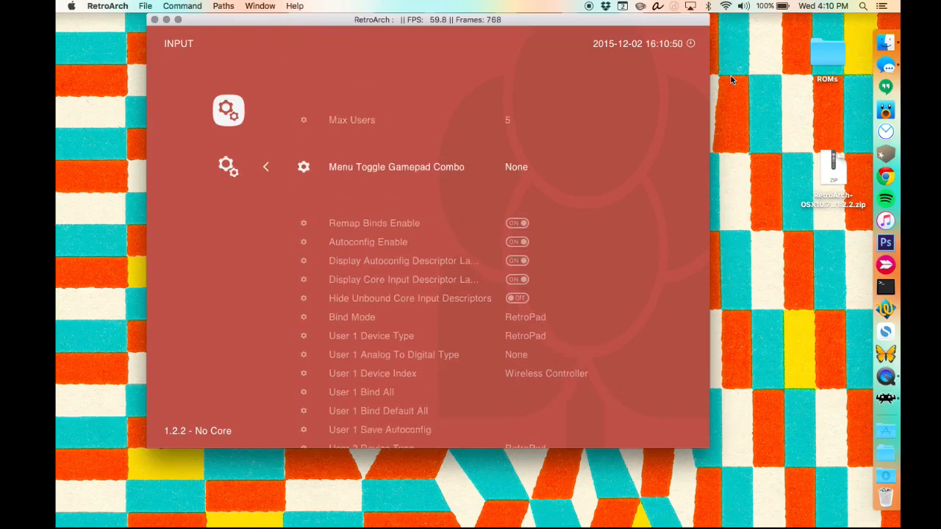
{"action": "scroll", "scroll_direction": "down", "scroll_amount": 3}
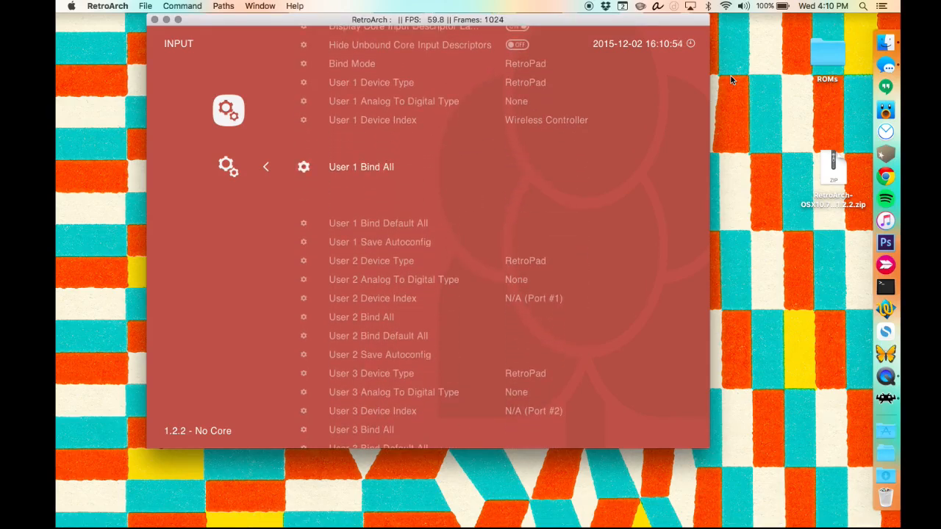
{"action": "left_click", "coordinate": [362, 168]}
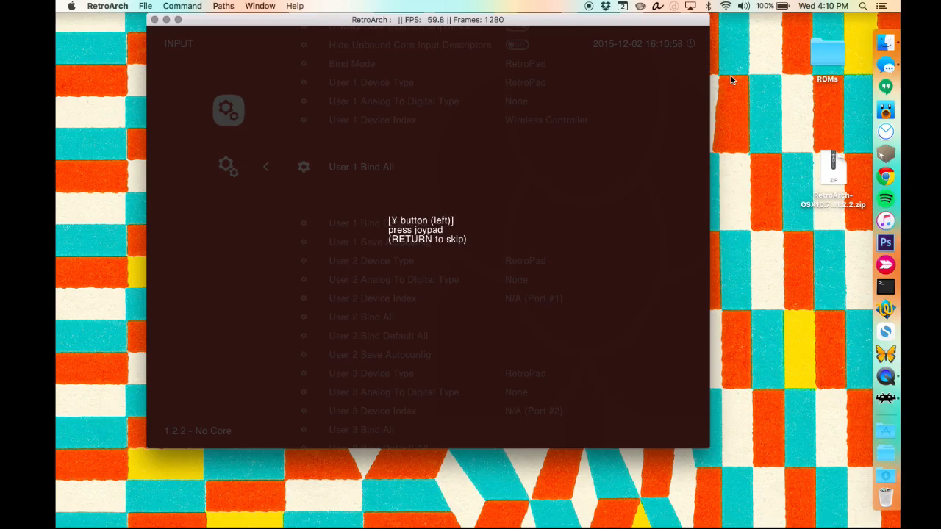
{"action": "key", "text": "return"}
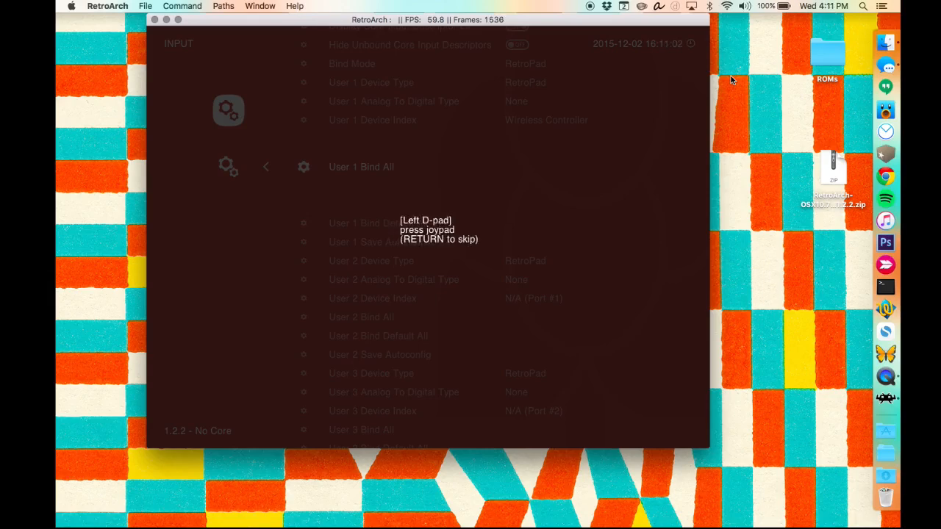
{"action": "key", "text": "return"}
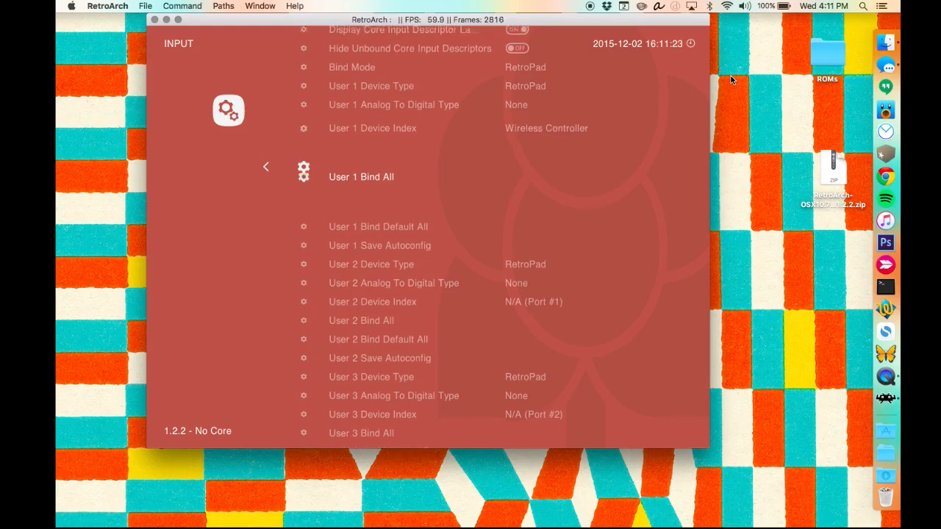
{"action": "scroll", "scroll_direction": "up", "scroll_amount": 3}
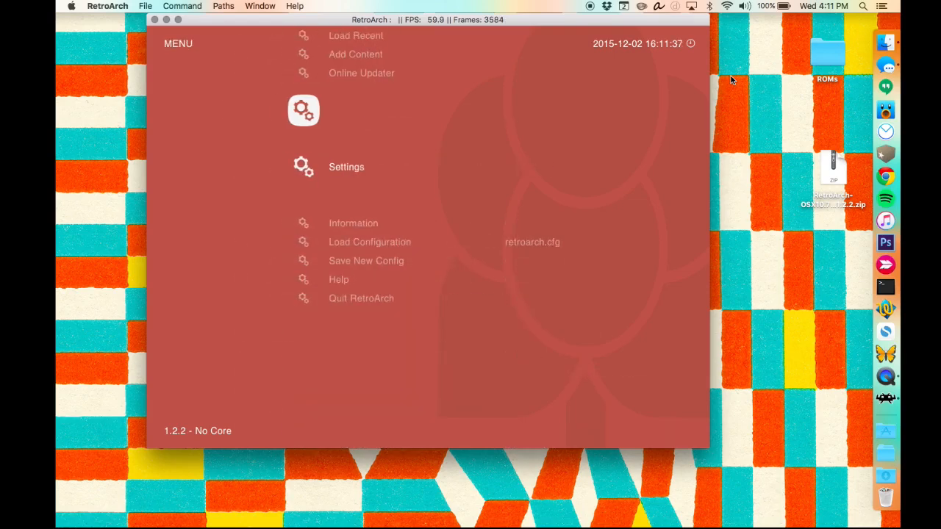
- Enable hardware bilinear filtering and hard GPU sync in the video settings
{"action": "left_click", "coordinate": [347, 167]}
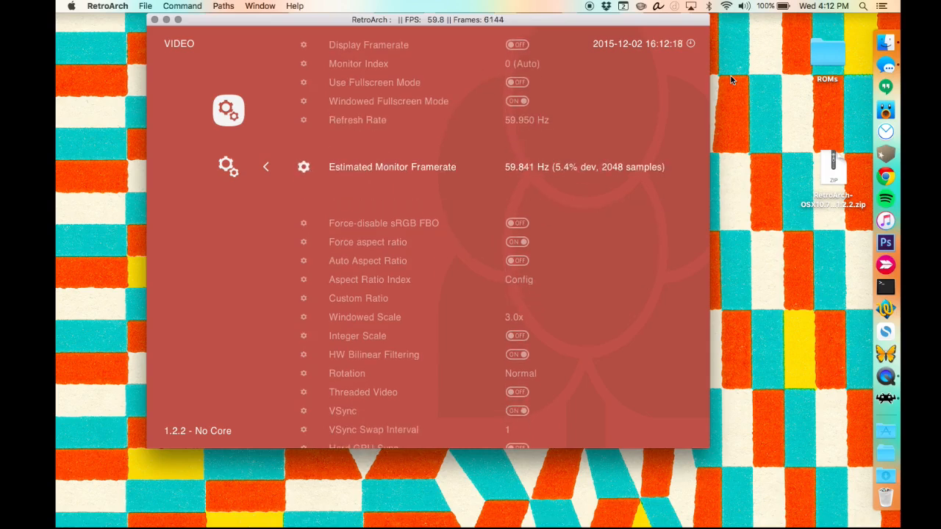
{"action": "scroll", "scroll_direction": "down", "scroll_amount": 3}
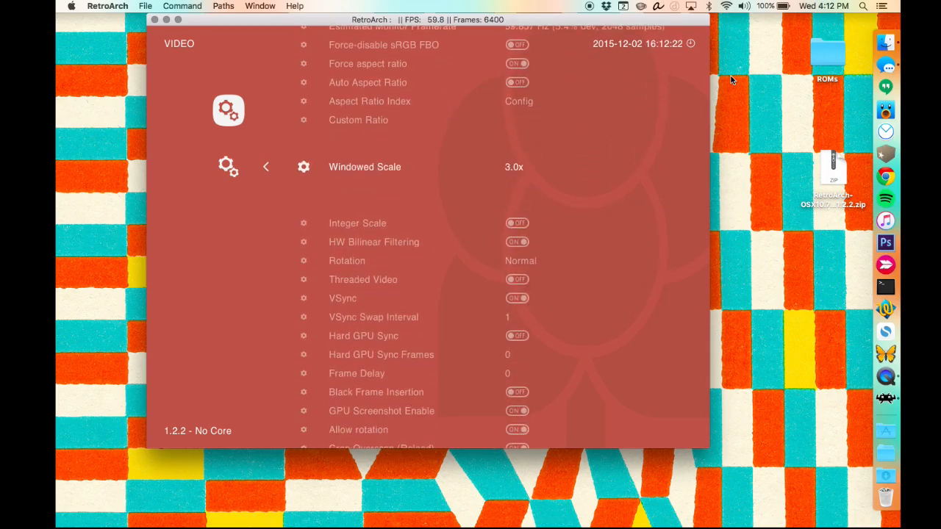
{"action": "scroll", "scroll_direction": "down", "scroll_amount": 3}
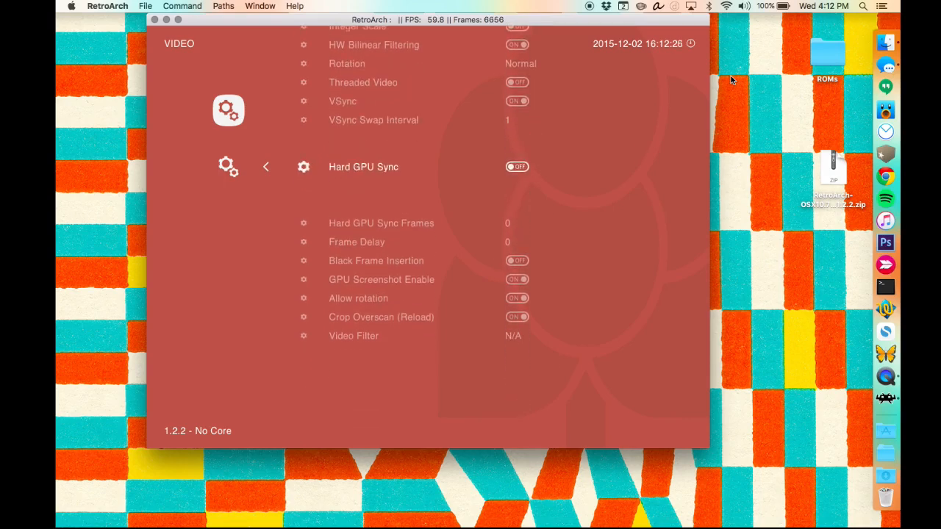
{"action": "left_click", "coordinate": [518, 166]}
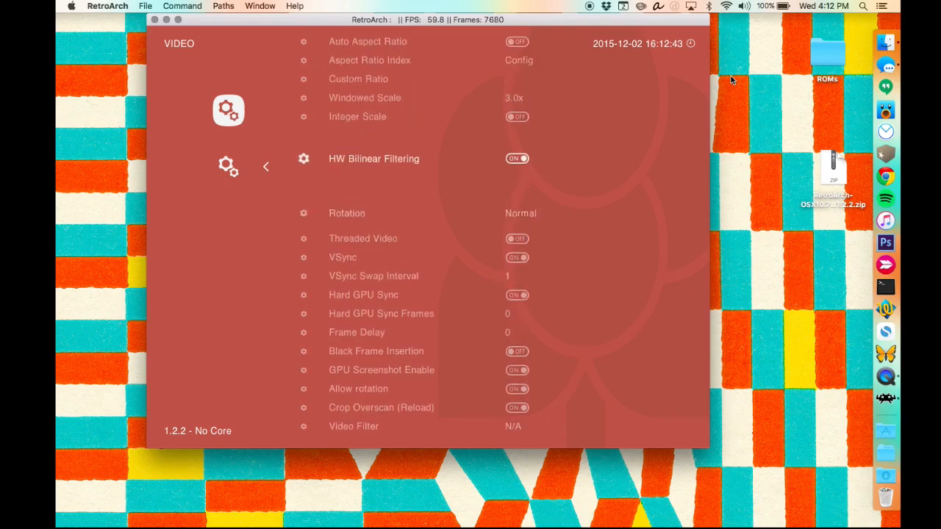
{"action": "left_click", "coordinate": [517, 158]}
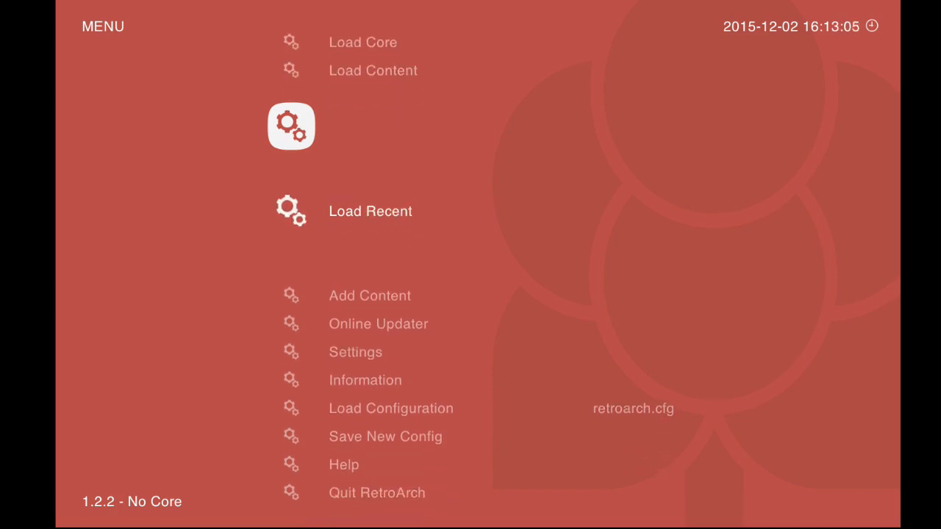
- Browse the Core Updater list down to the NES / Famicom (FCEUmm) core
{"action": "scroll", "scroll_direction": "down", "scroll_amount": 3}
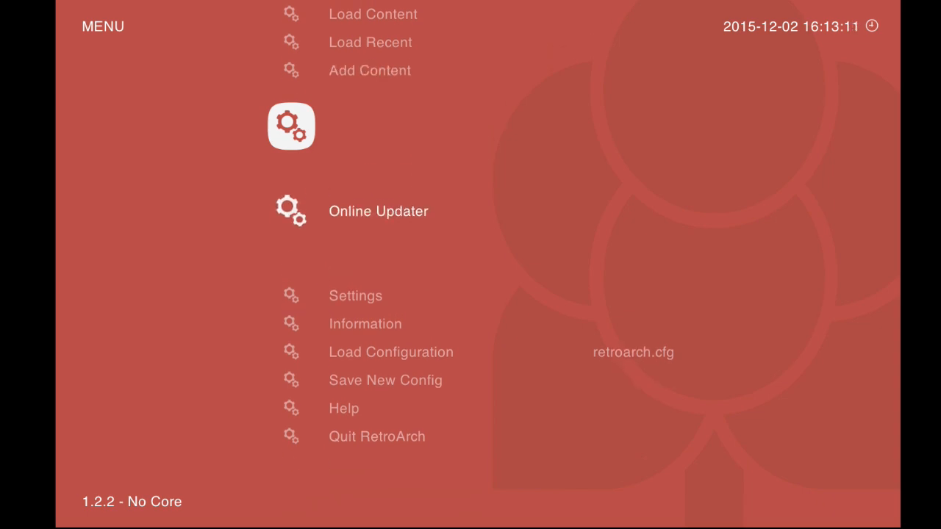
{"action": "left_click", "coordinate": [380, 211]}
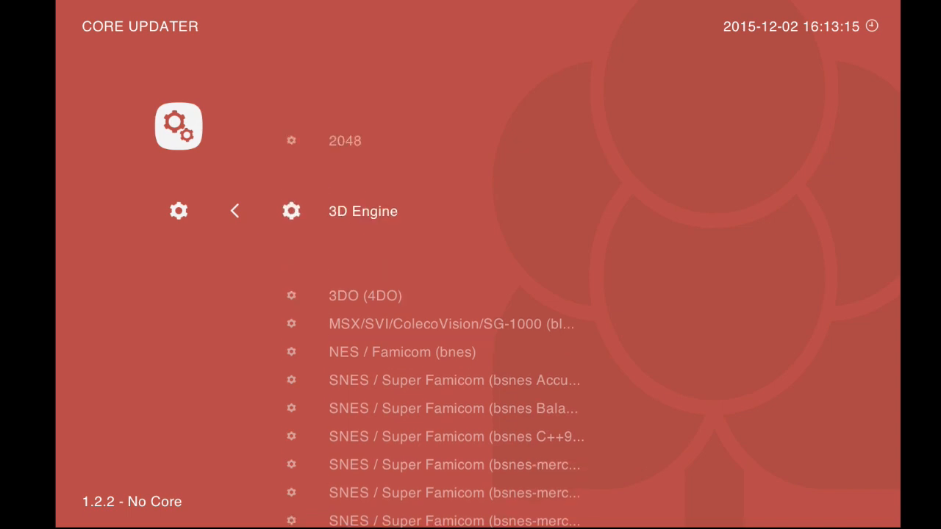
{"action": "scroll", "scroll_direction": "down", "scroll_amount": 3}
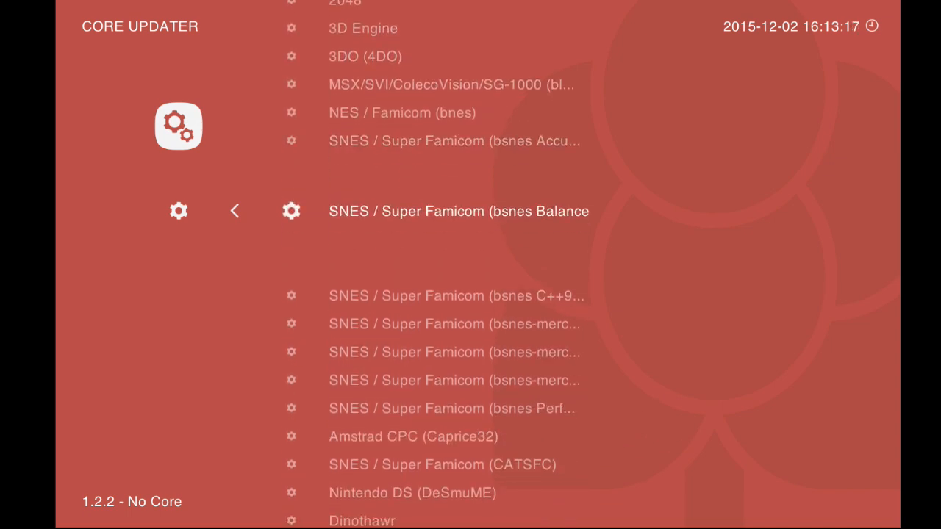
{"action": "scroll", "scroll_direction": "down", "scroll_amount": 3}
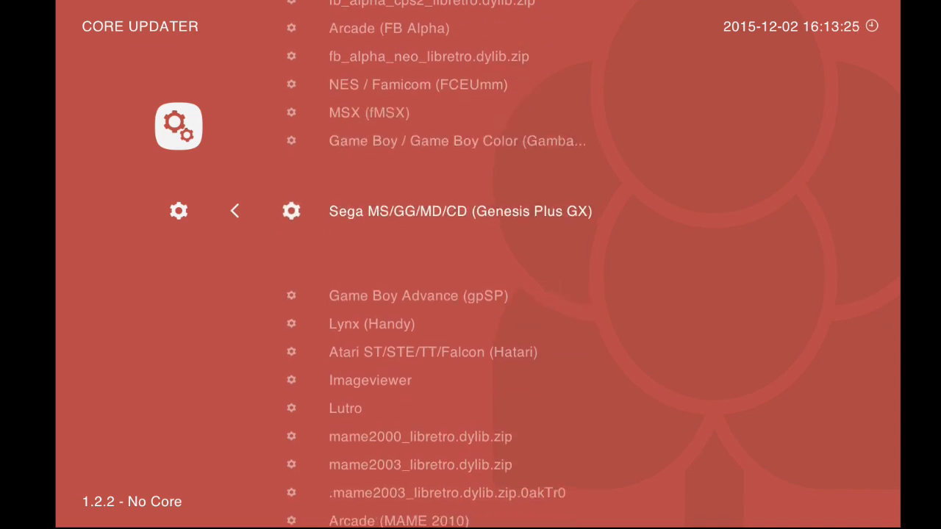
{"action": "scroll", "scroll_direction": "down", "scroll_amount": 3}
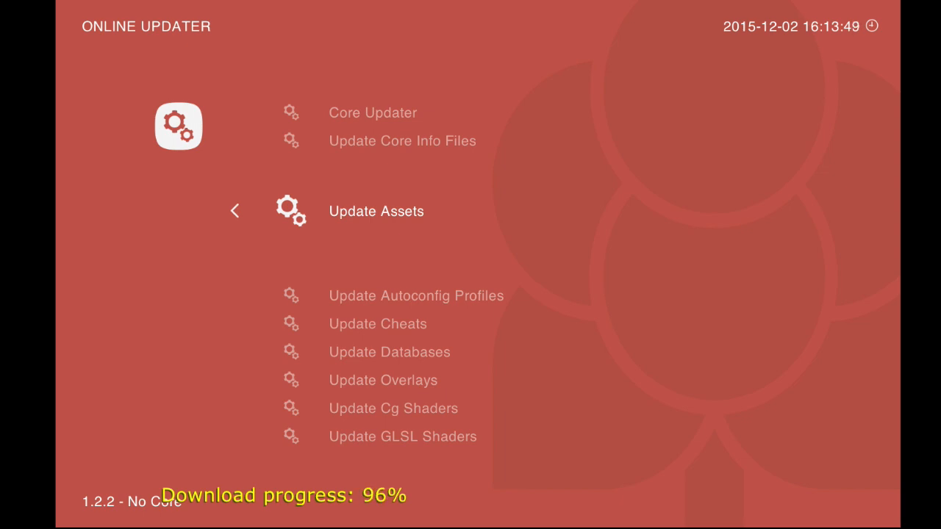
- Download the overlay and Cg shader packs in the Online Updater and return to the main menu
{"action": "key", "text": "Down"}
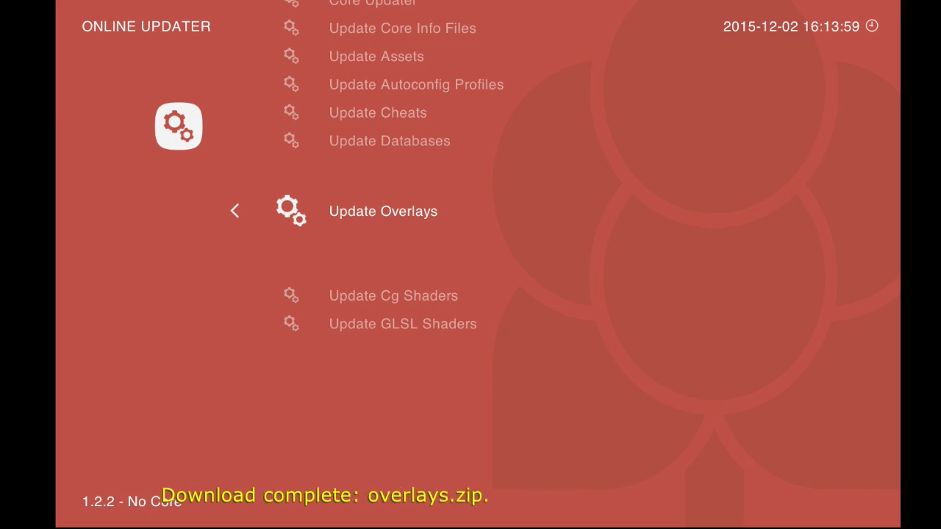
{"action": "key", "text": "Down"}
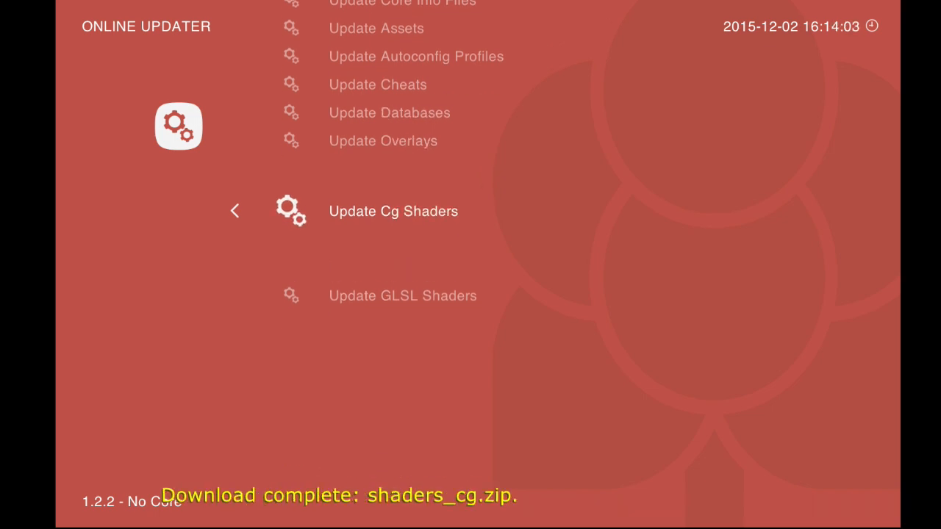
{"action": "key", "text": "down"}
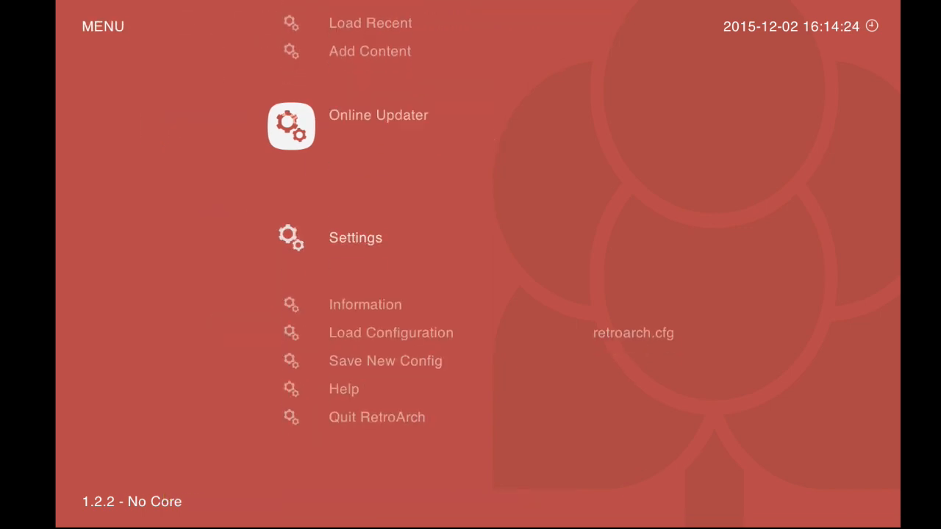
- Set File Browser Dir to /Users/.../Desktop via <Use this directory>
{"action": "scroll", "scroll_direction": "down", "scroll_amount": 3}
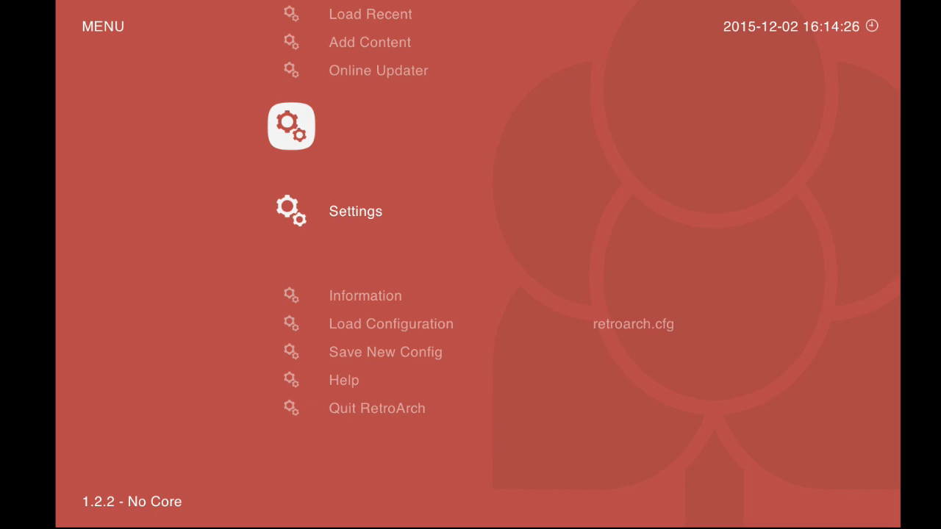
{"action": "left_click", "coordinate": [356, 212]}
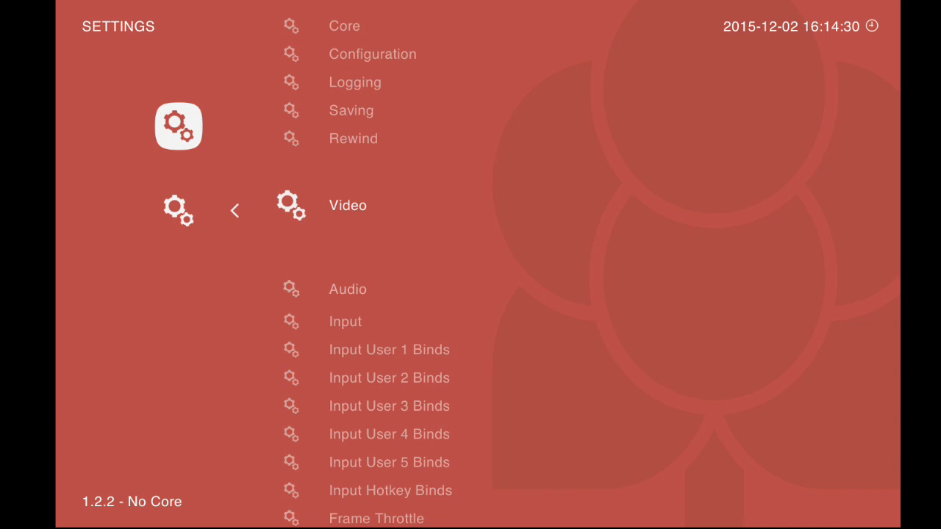
{"action": "scroll", "scroll_direction": "down", "scroll_amount": 3}
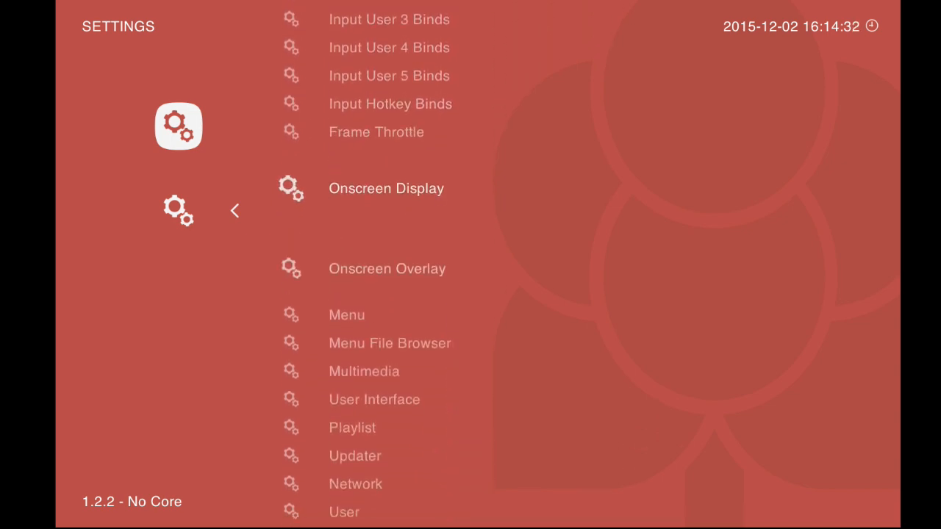
{"action": "scroll", "scroll_direction": "down", "scroll_amount": 3}
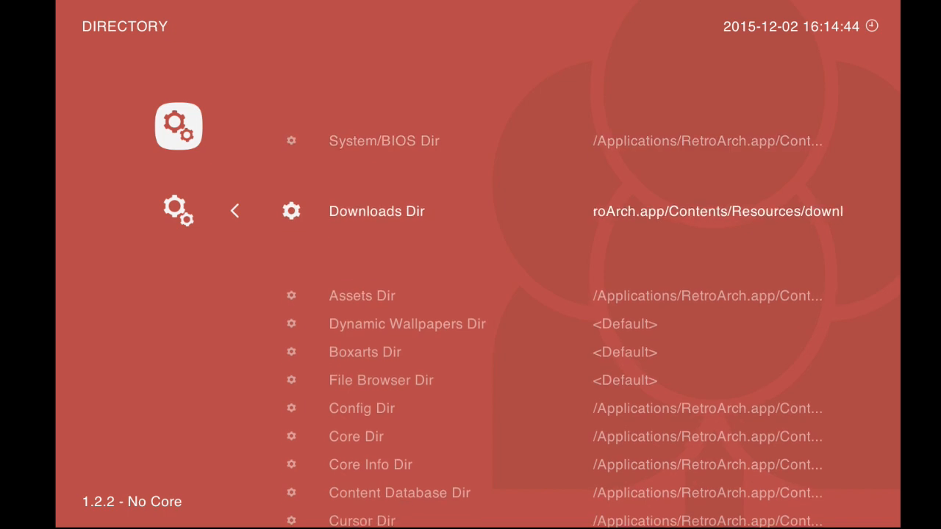
{"action": "scroll", "scroll_direction": "down", "scroll_amount": 3}
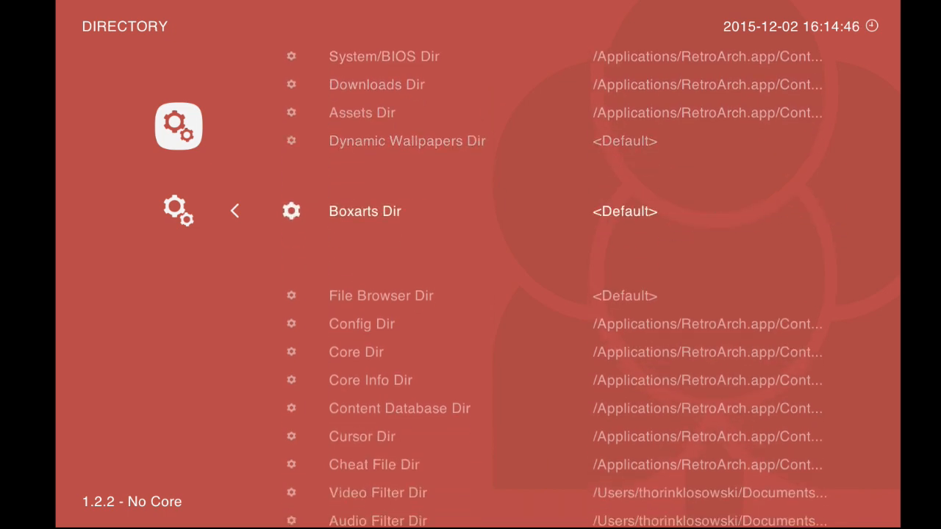
{"action": "scroll", "scroll_direction": "down", "scroll_amount": 3}
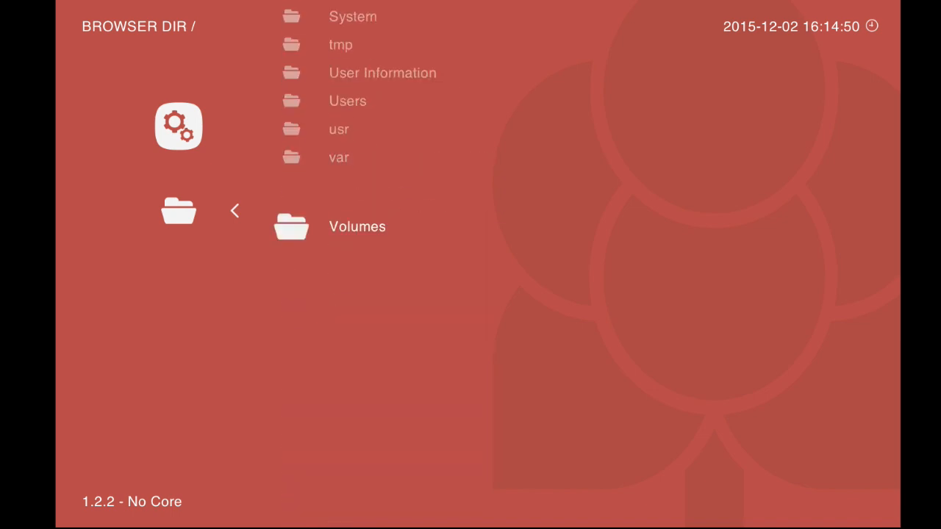
{"action": "left_click", "coordinate": [347, 100]}
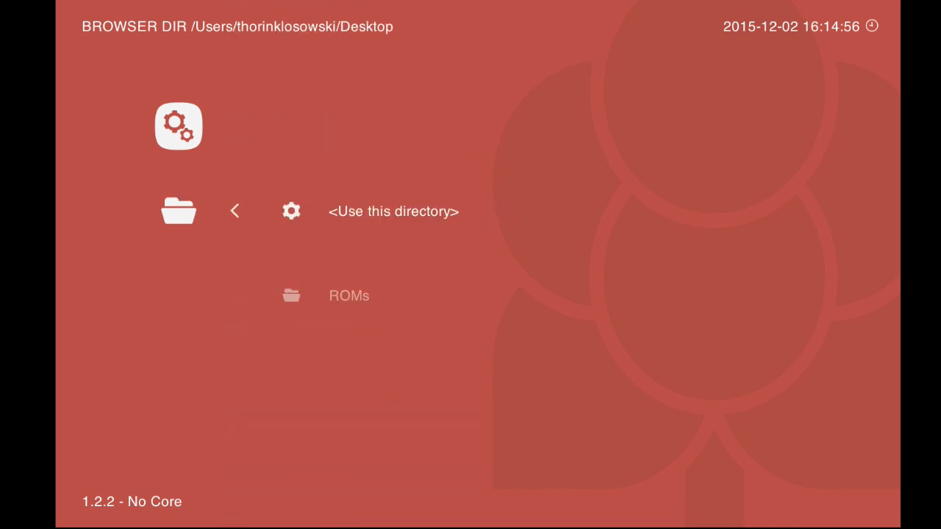
{"action": "left_click", "coordinate": [394, 212]}
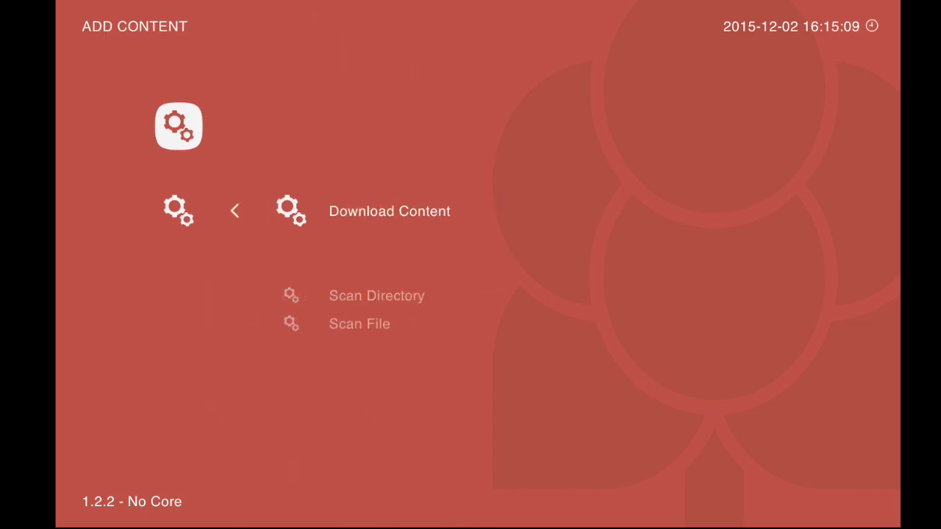
- Scan the Desktop ROMs folder so the NES playlist lists Super Mario Bros. (World)
{"action": "left_click", "coordinate": [377, 296]}
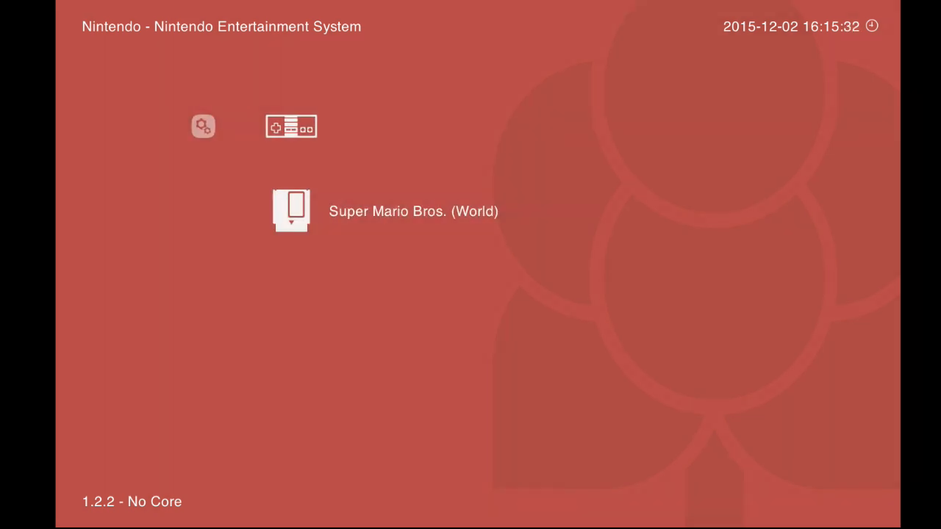
- Run Super Mario Bros. (World) and start a 1 Player Game at World 1-1
{"action": "left_click", "coordinate": [291, 211]}
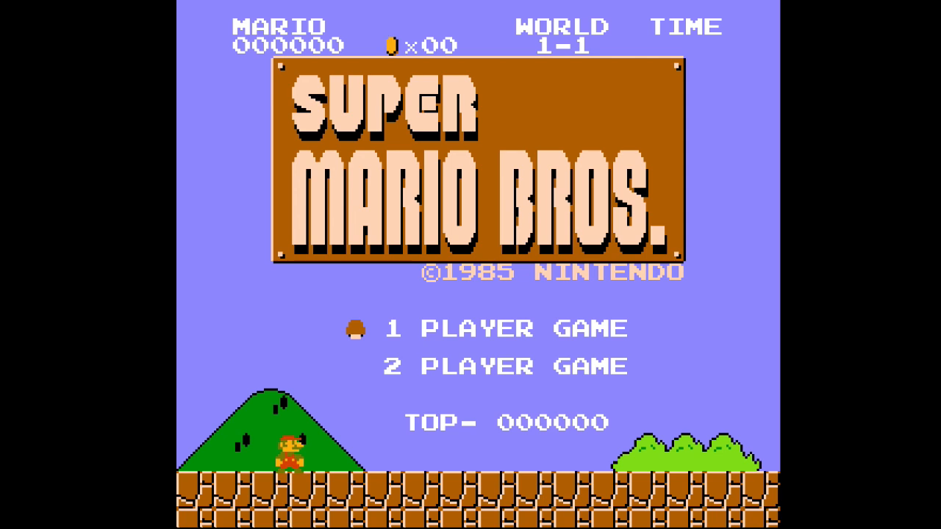
{"action": "key", "text": "enter"}
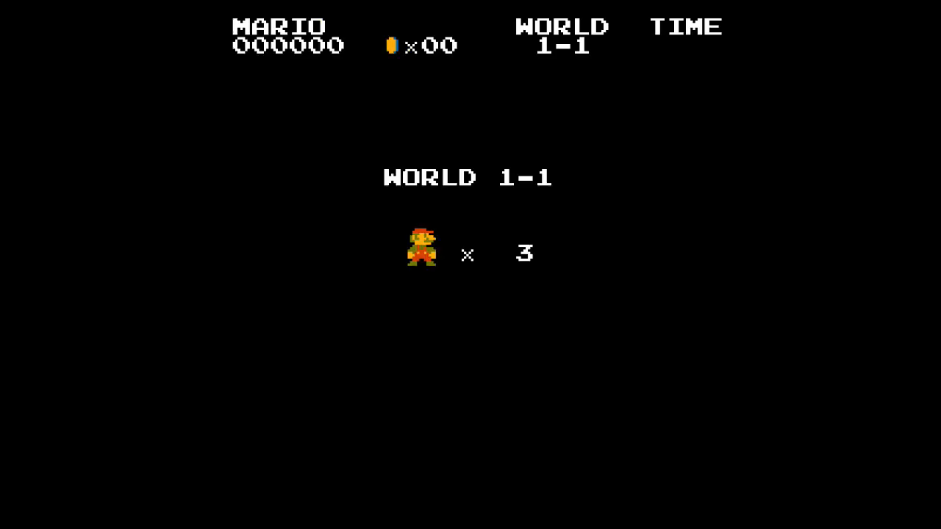